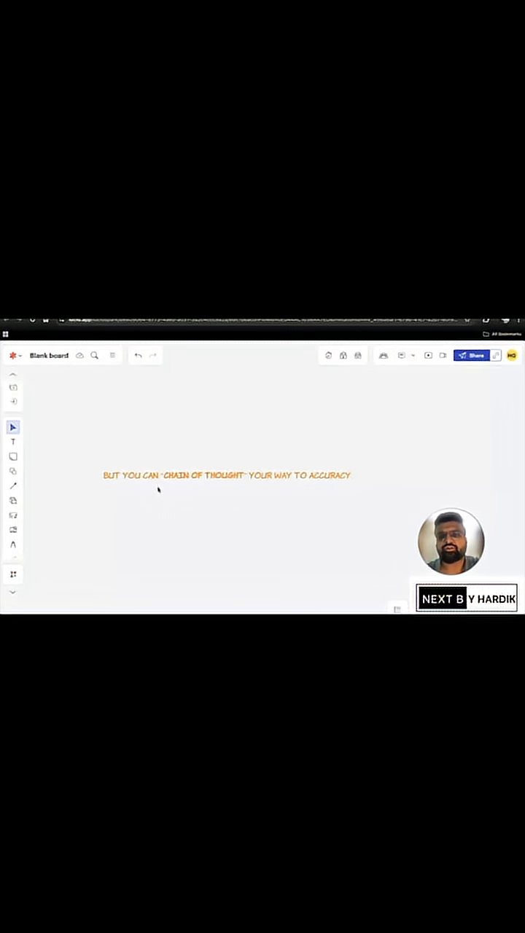
- Handwrite the note "LLMs do…" across the middle of the board with the pen tool
{"action": "left_click", "coordinate": [13, 544]}
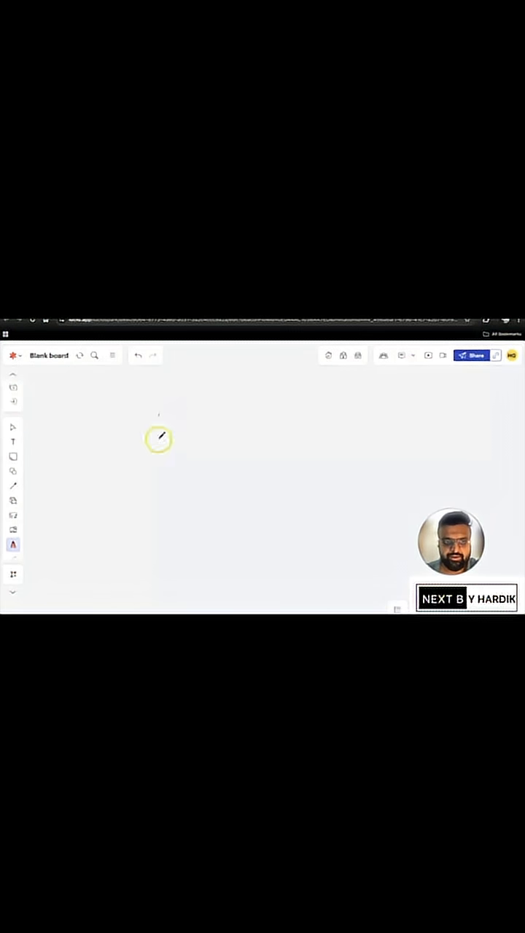
{"action": "left_click_drag", "start_coordinate": [153, 452], "coordinate": [211, 451]}
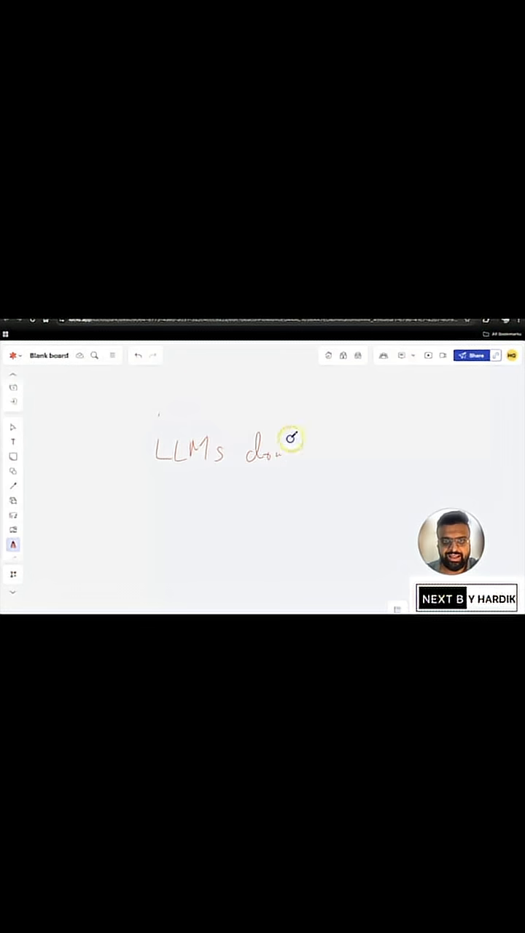
{"action": "left_click_drag", "start_coordinate": [193, 488], "coordinate": [248, 488]}
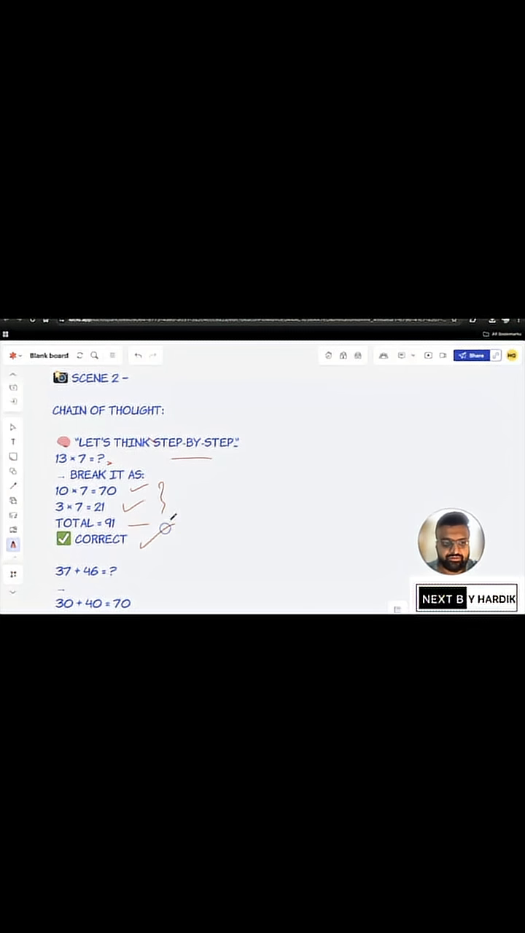
- Scroll down past the 13 × 7 example toward the 37 + 46 example
{"action": "scroll", "scroll_direction": "down", "scroll_amount": 3}
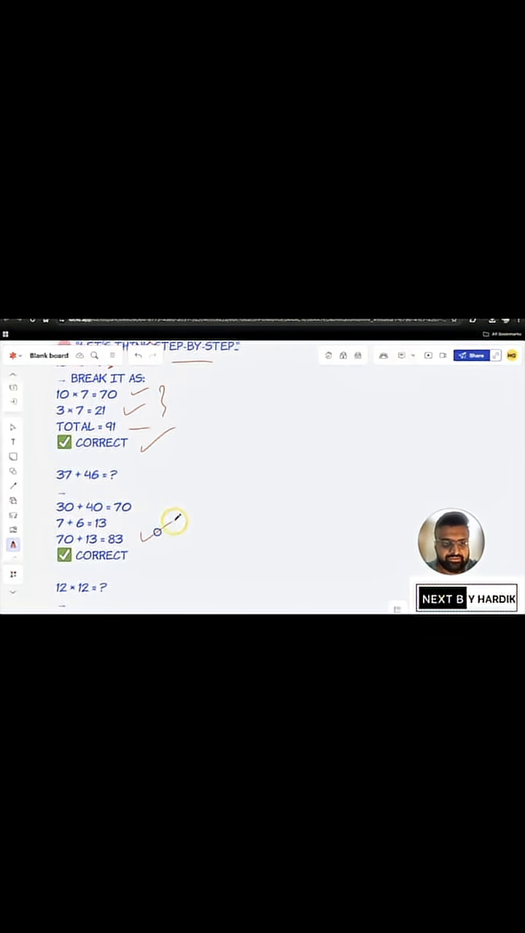
- Scroll down through the 37 + 46 example to the 12 × 12 example
{"action": "scroll", "scroll_direction": "down", "scroll_amount": 3}
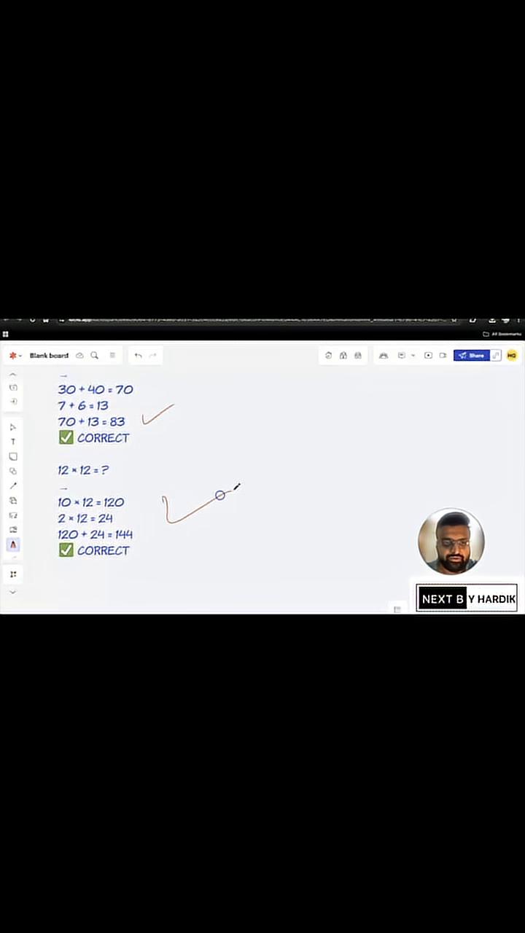
{"action": "scroll", "scroll_direction": "down", "scroll_amount": 3}
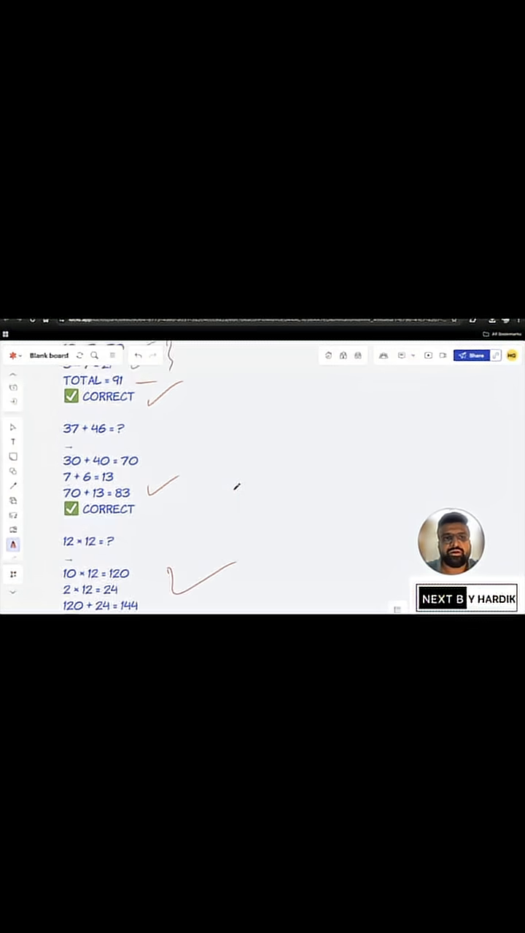